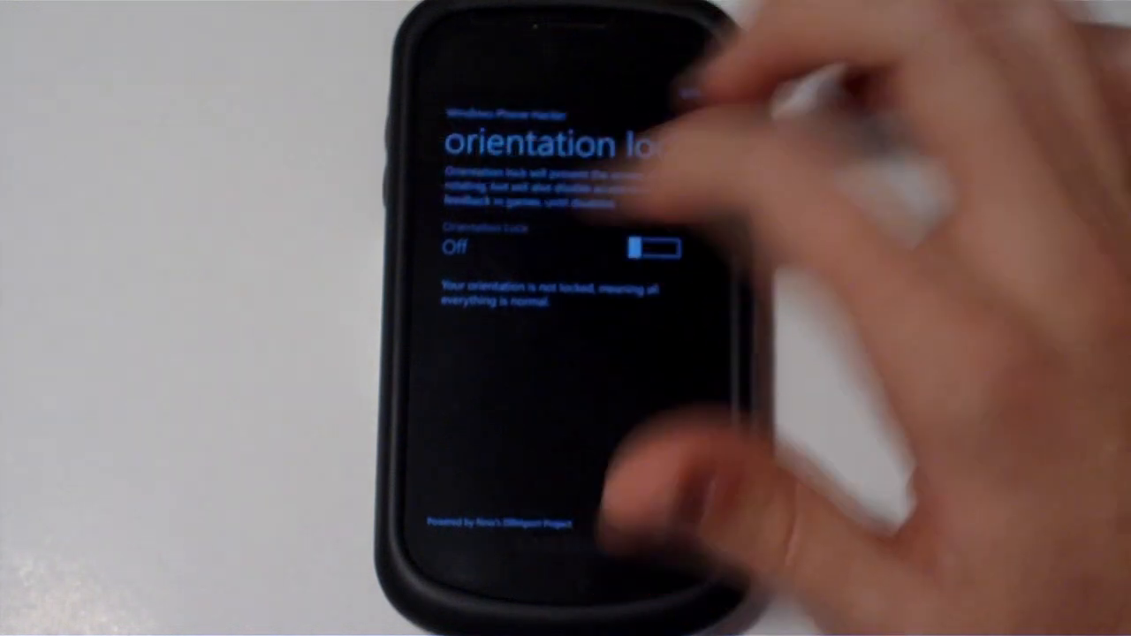
- Switch the Samsung's Orientation Lock from Off to On, disabling accelerometer rotation
click(653, 248)
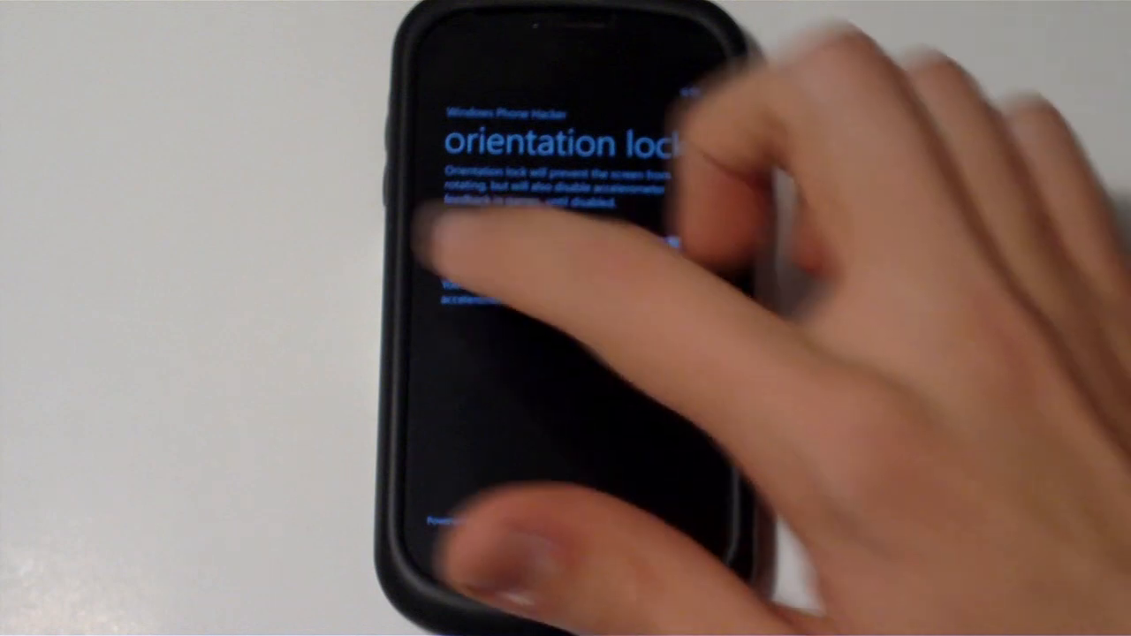
click(654, 248)
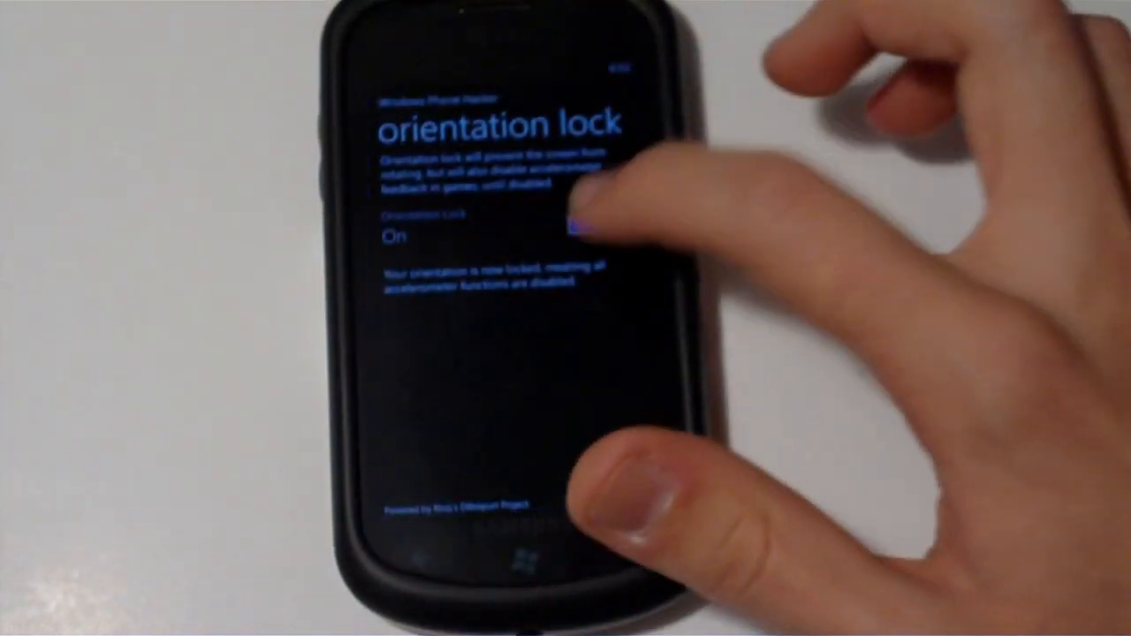
- Load windowsphonehacker.com in Internet Explorer and show the page staying fixed when rotated
click(584, 228)
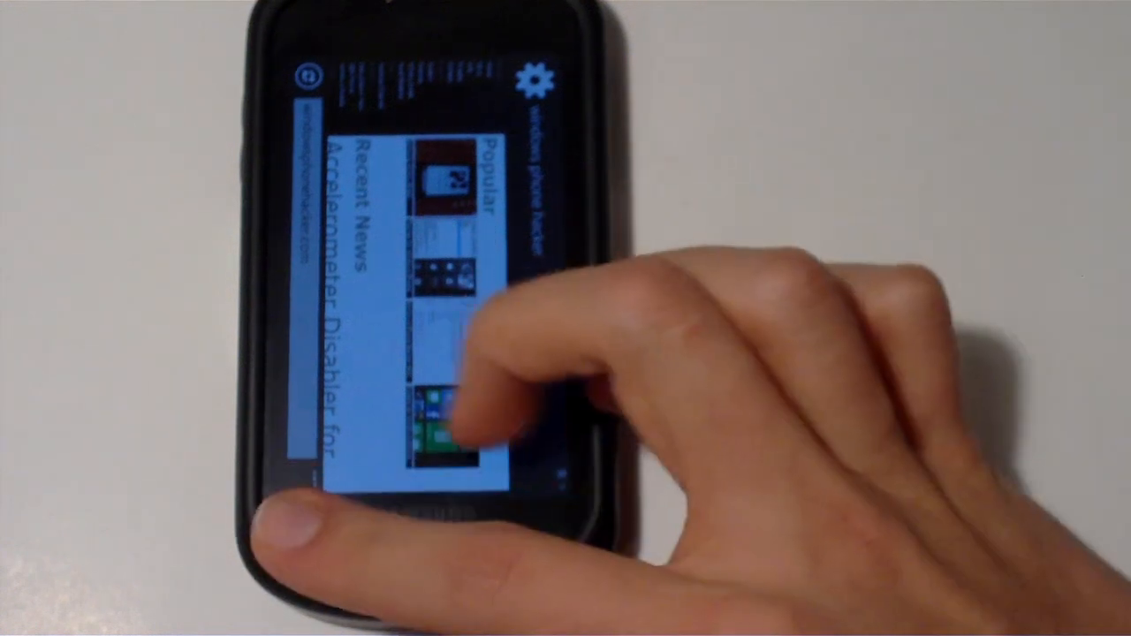
click(434, 416)
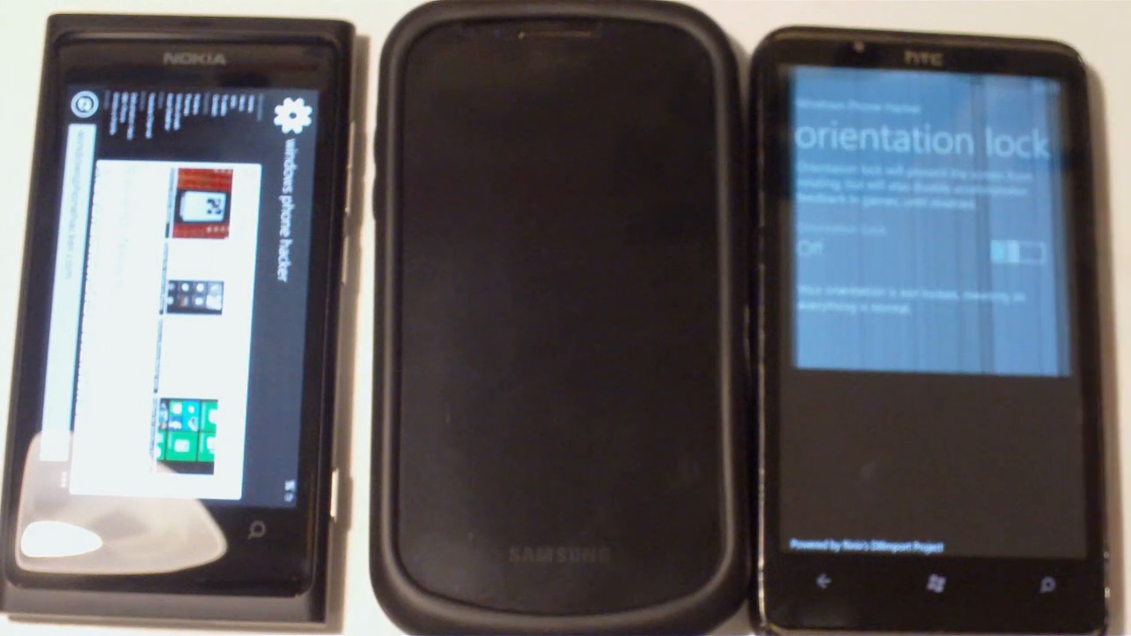
- Switch the HTC's Orientation Lock from Off to On
click(1008, 257)
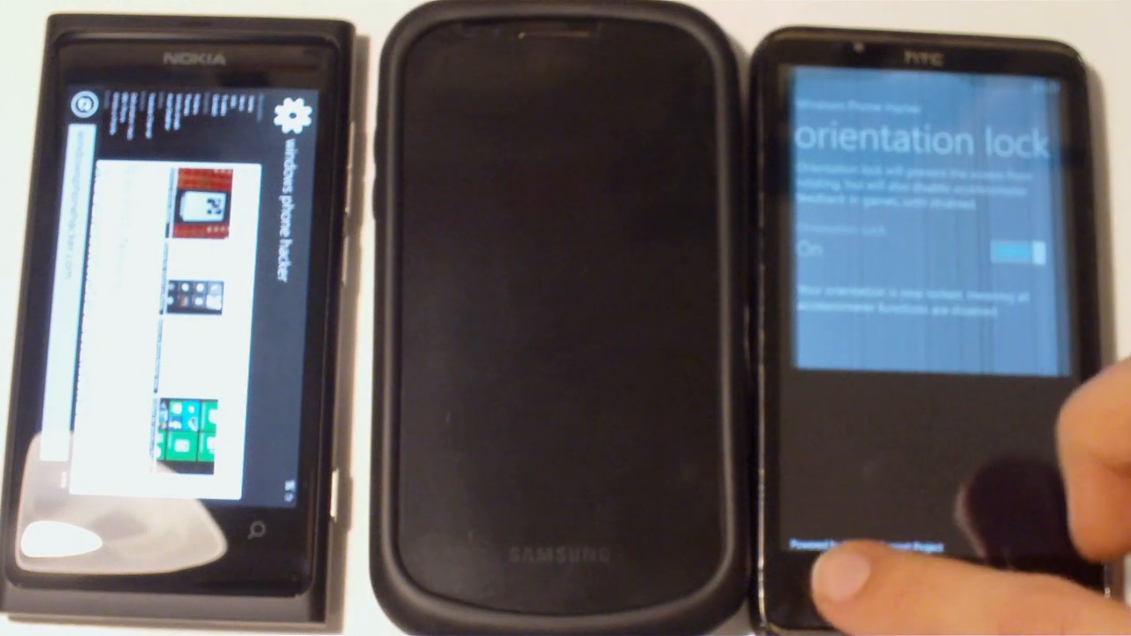